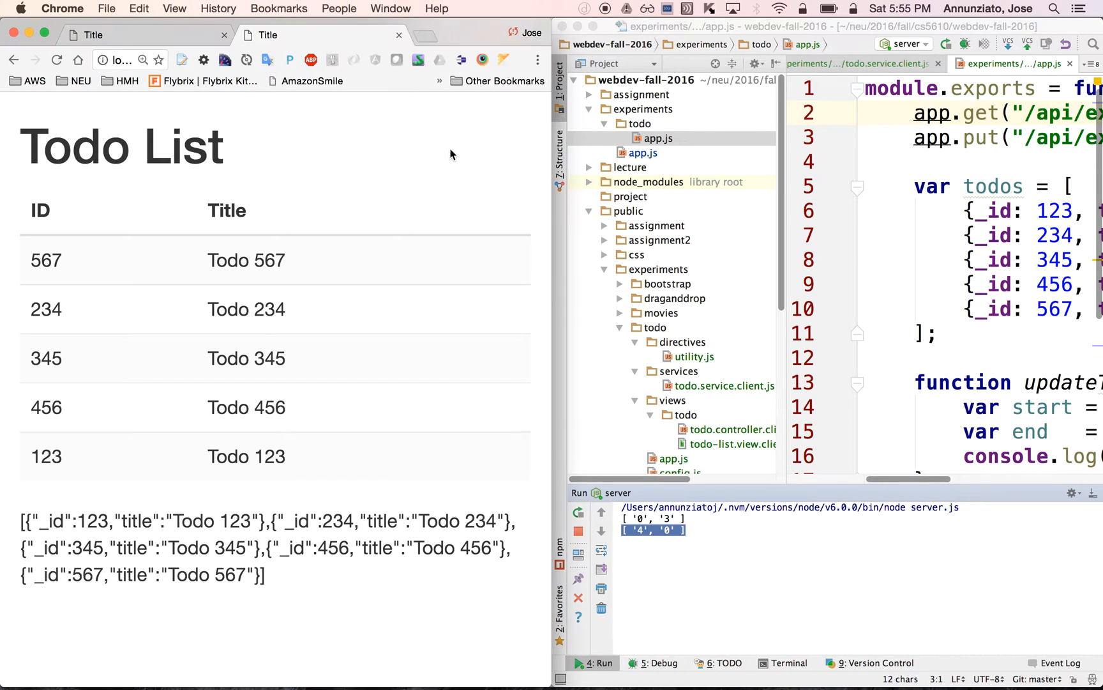
pyautogui.moveTo(422, 263)
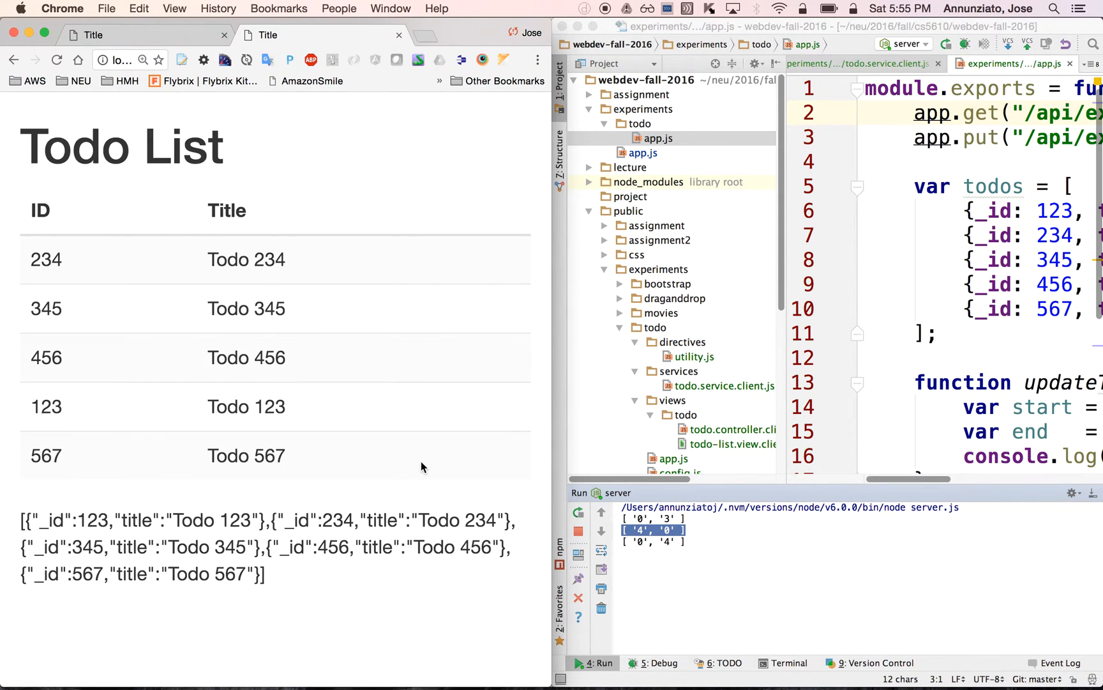
pyautogui.moveTo(693, 544)
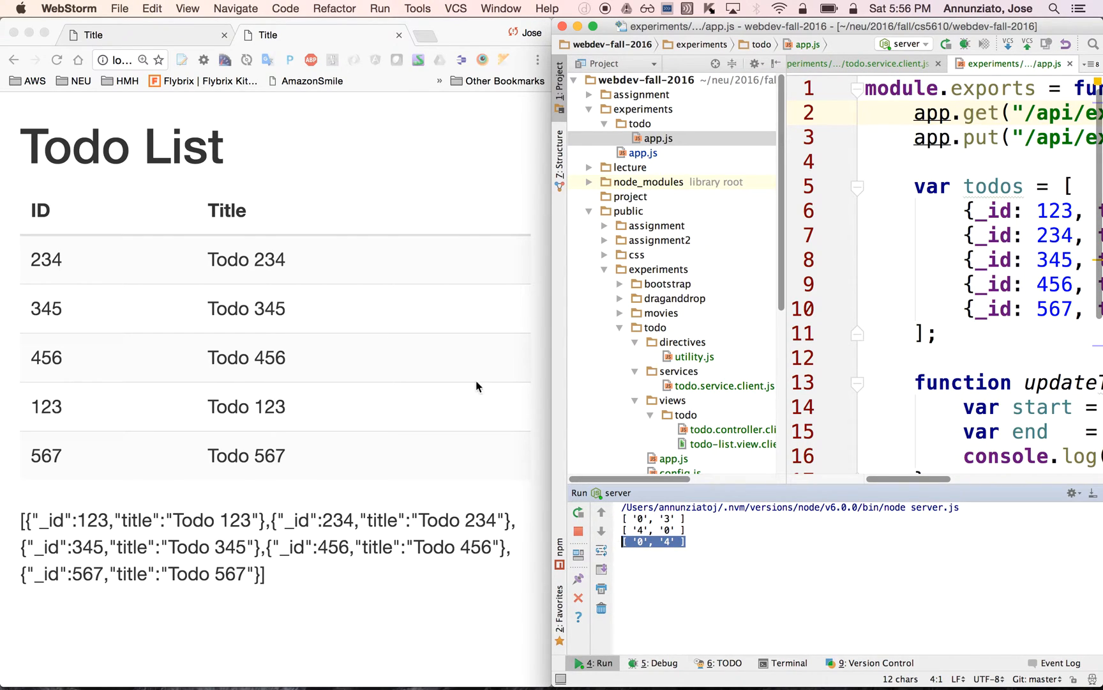
# Step: Reload the todo page and check the latest start/end index pair in the server log
pyautogui.click(374, 412)
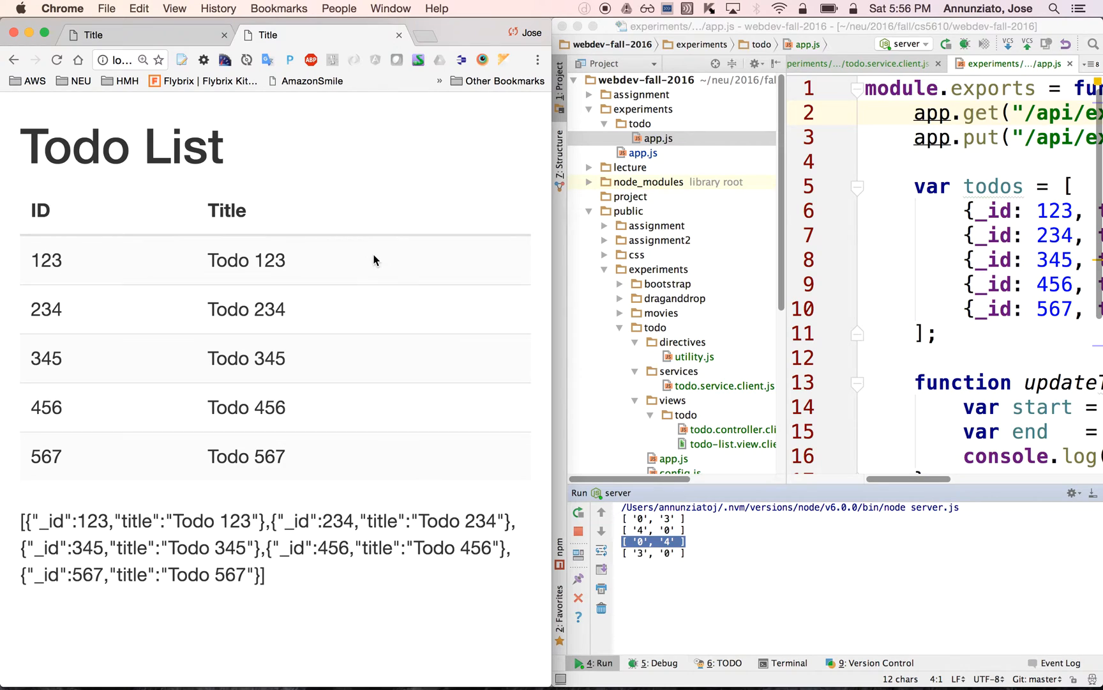
pyautogui.click(633, 555)
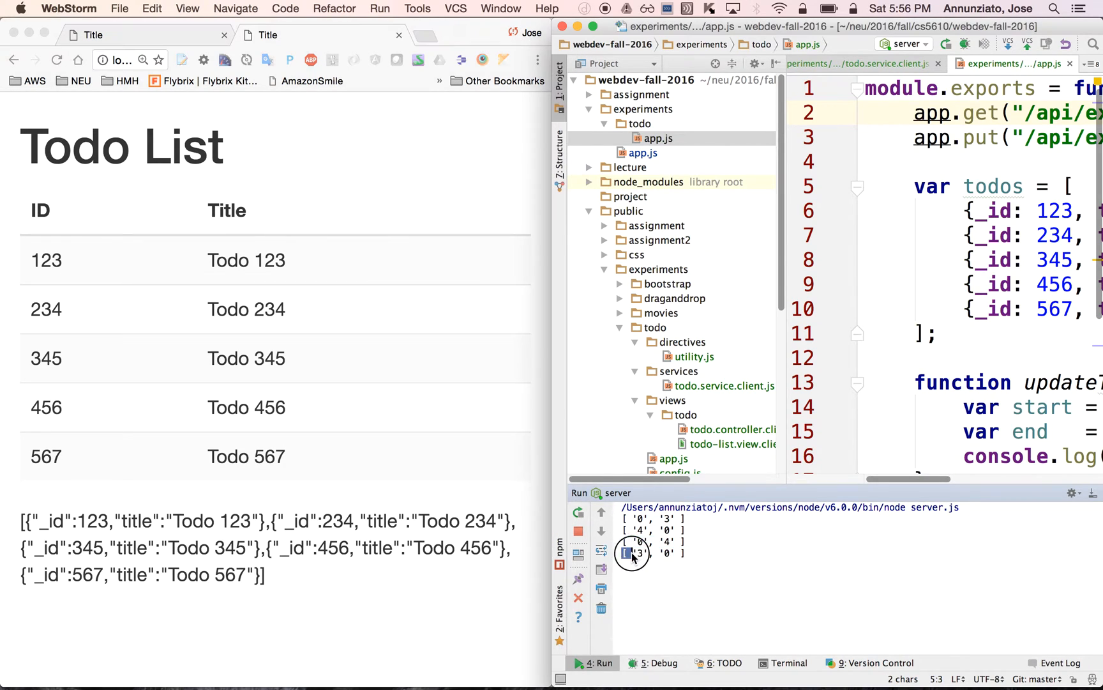
pyautogui.doubleClick(637, 553)
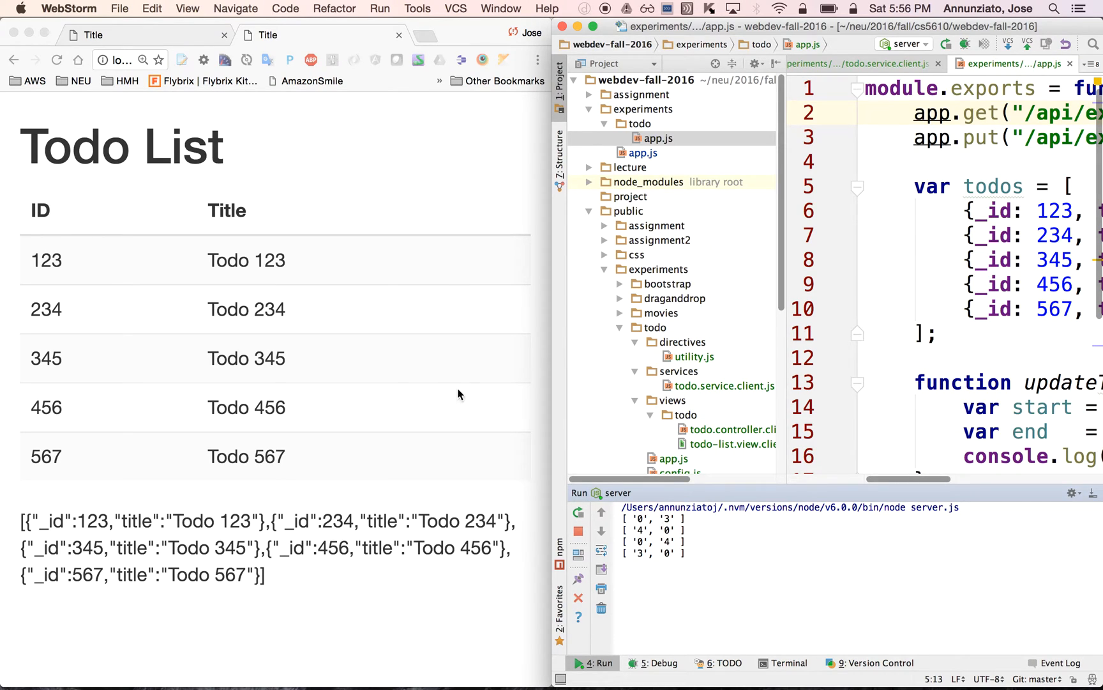
pyautogui.click(413, 266)
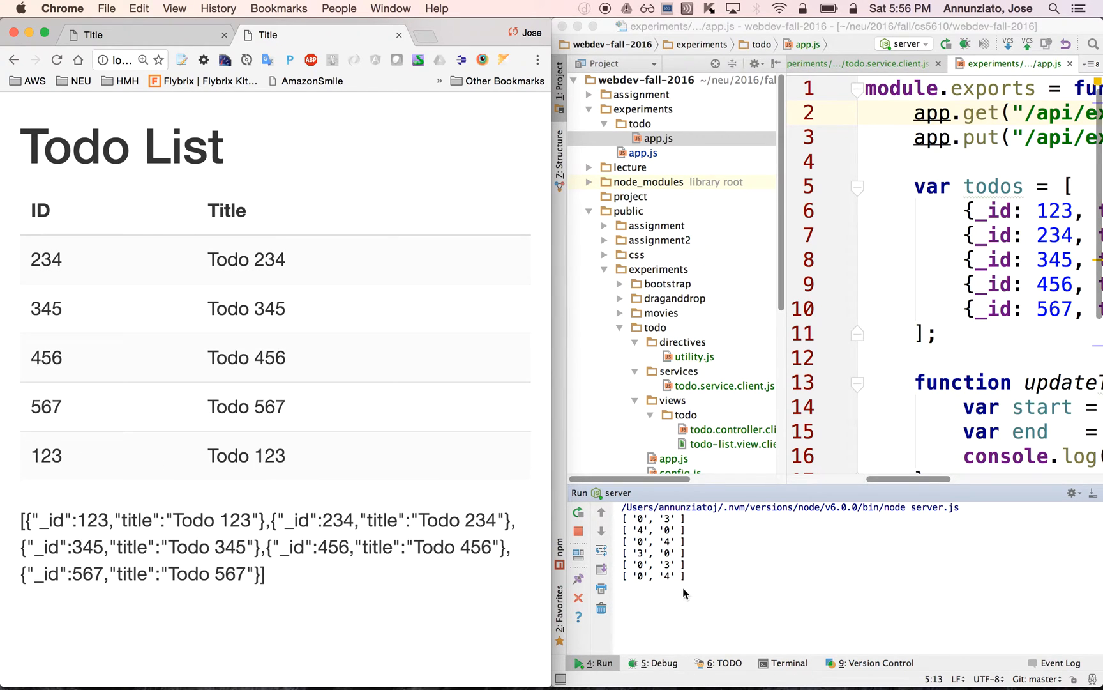
pyautogui.click(654, 575)
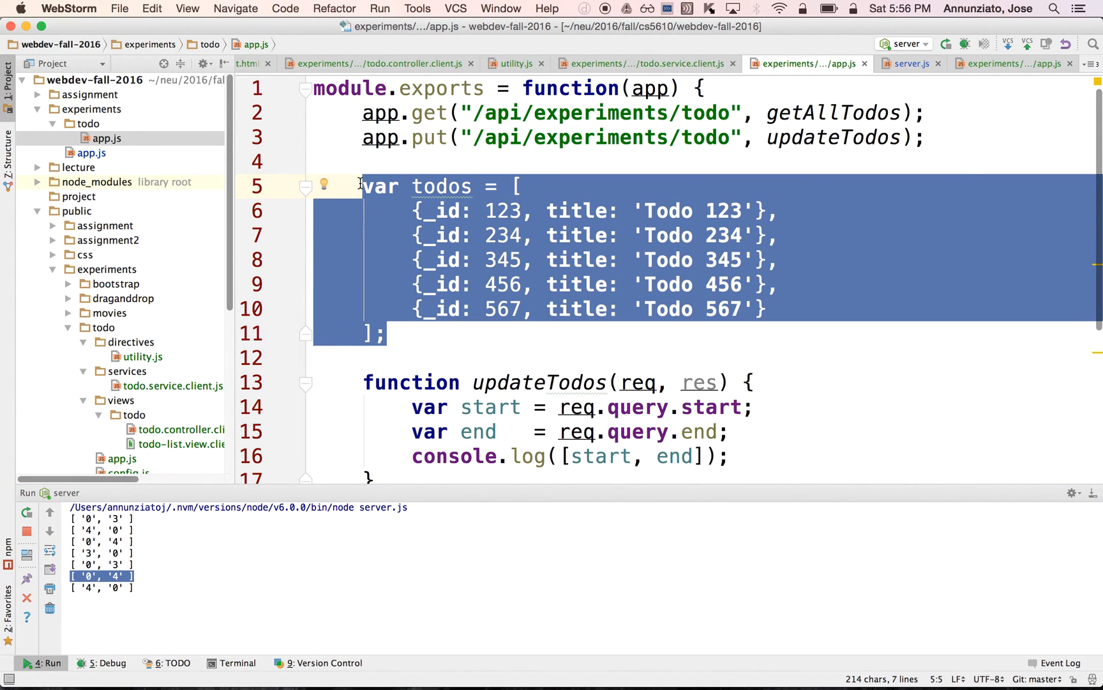
pyautogui.moveTo(498, 209)
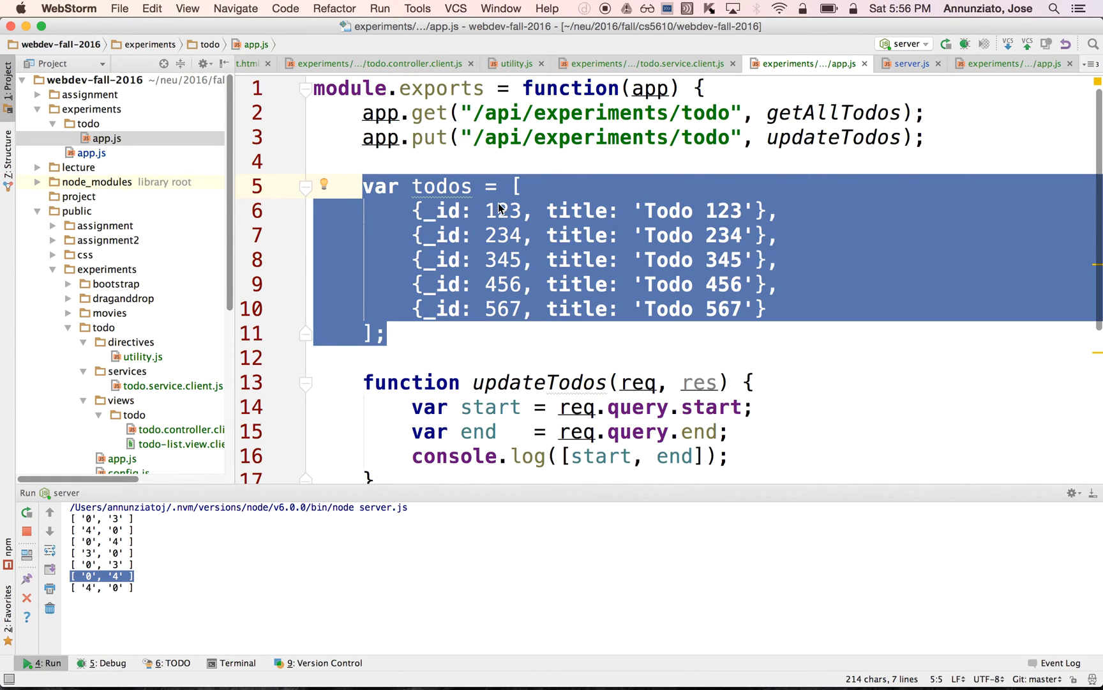
# Step: Review the todos array entries and delete the console.log([start, end]) line from updateTodos
pyautogui.scroll(-3)
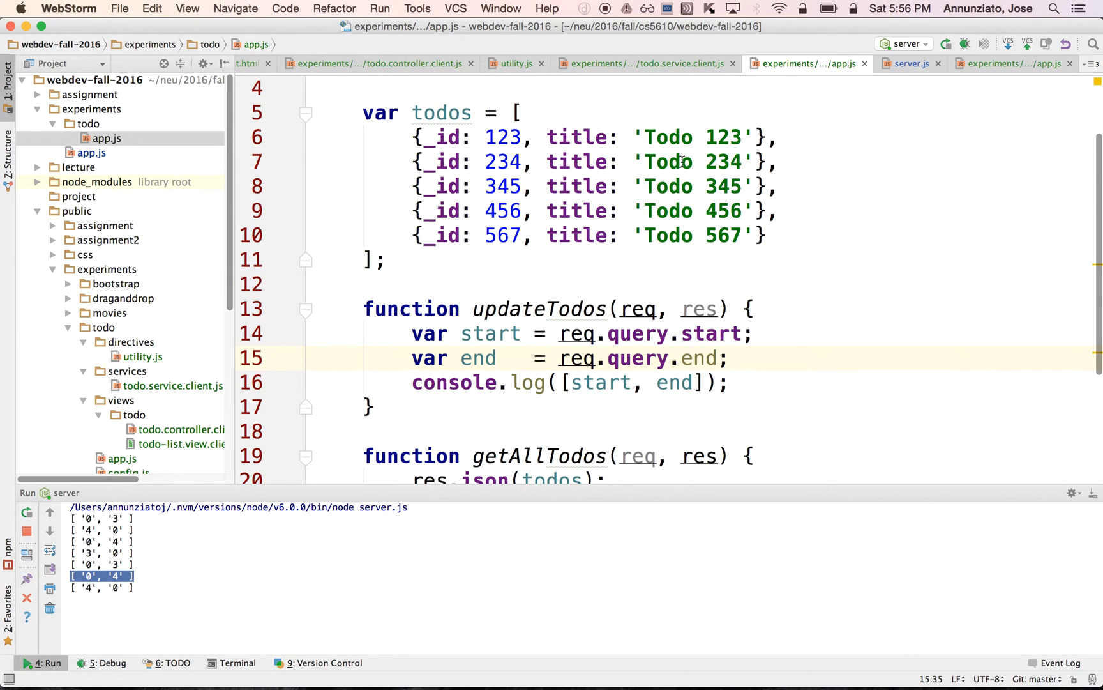
pyautogui.click(678, 161)
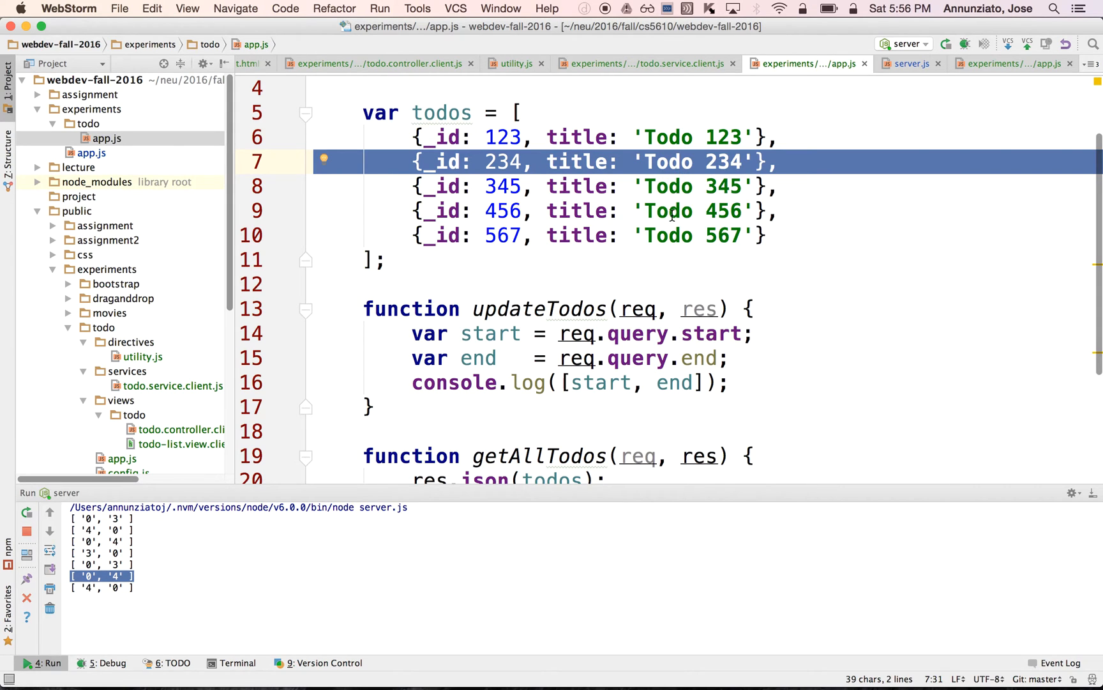
pyautogui.click(668, 211)
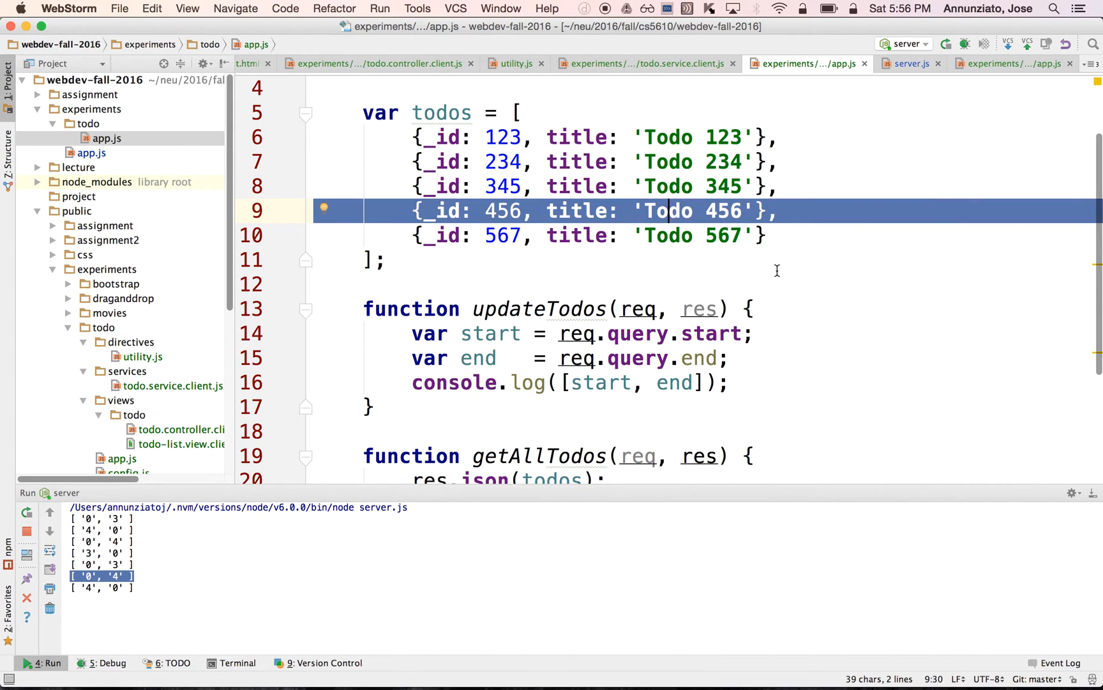
pyautogui.click(787, 357)
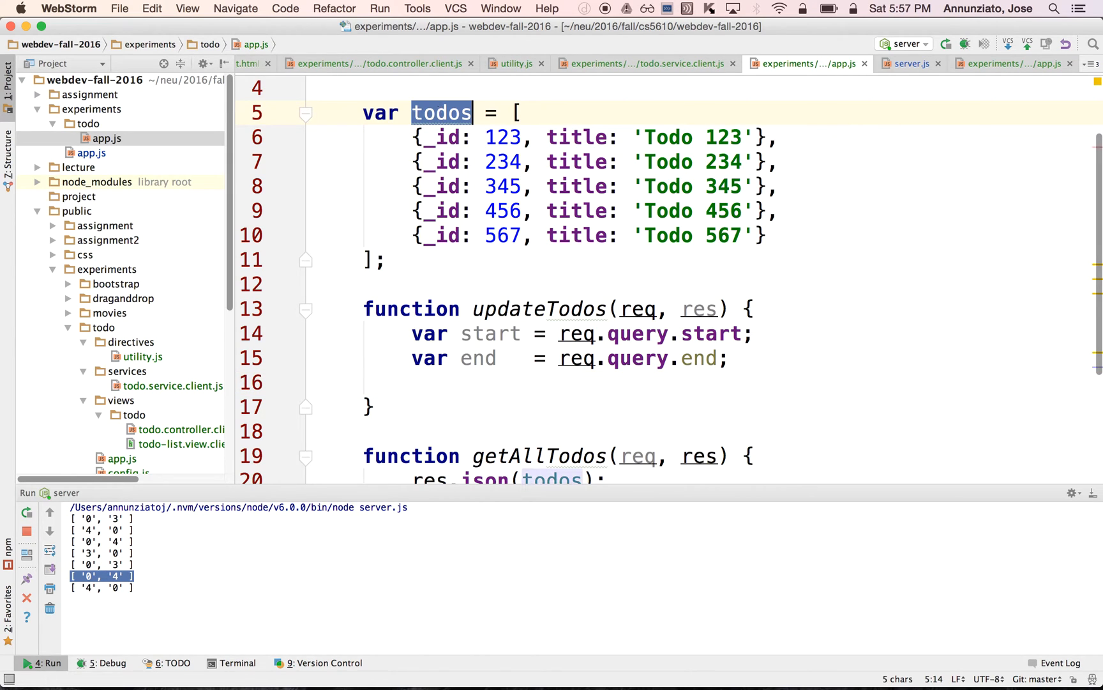
# Step: Write todos.splice(end, 0, todos.splice(start, 1)[0]); on line 16 of updateTodos
pyautogui.write('todos')
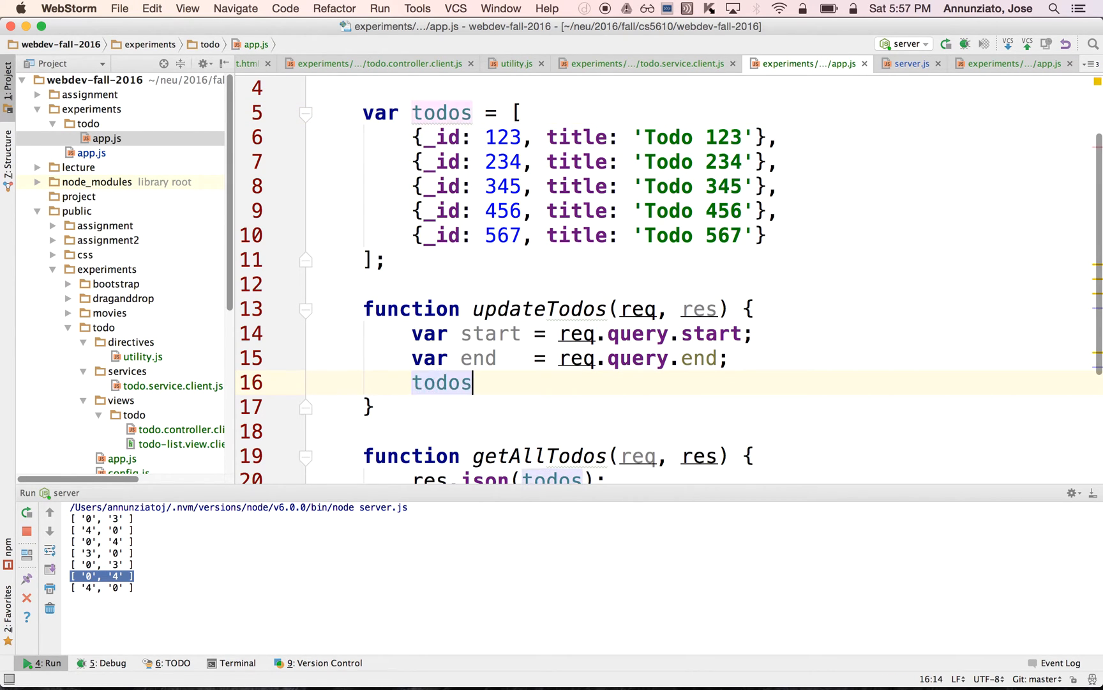
pyautogui.write('.splice(')
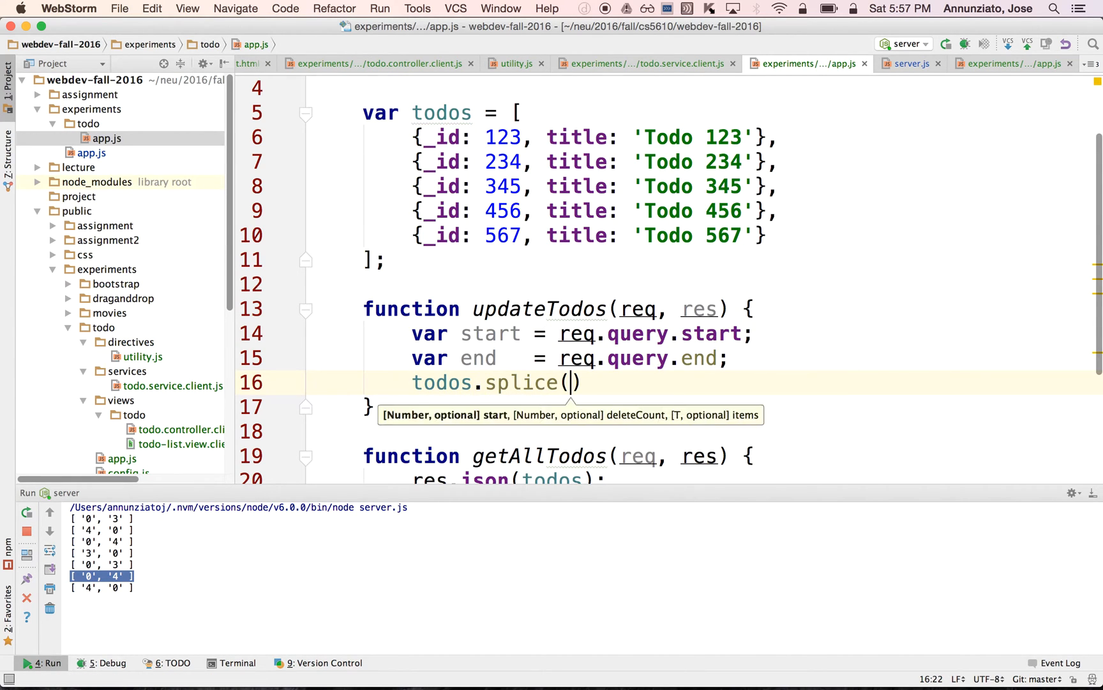
pyautogui.write('start, 1')
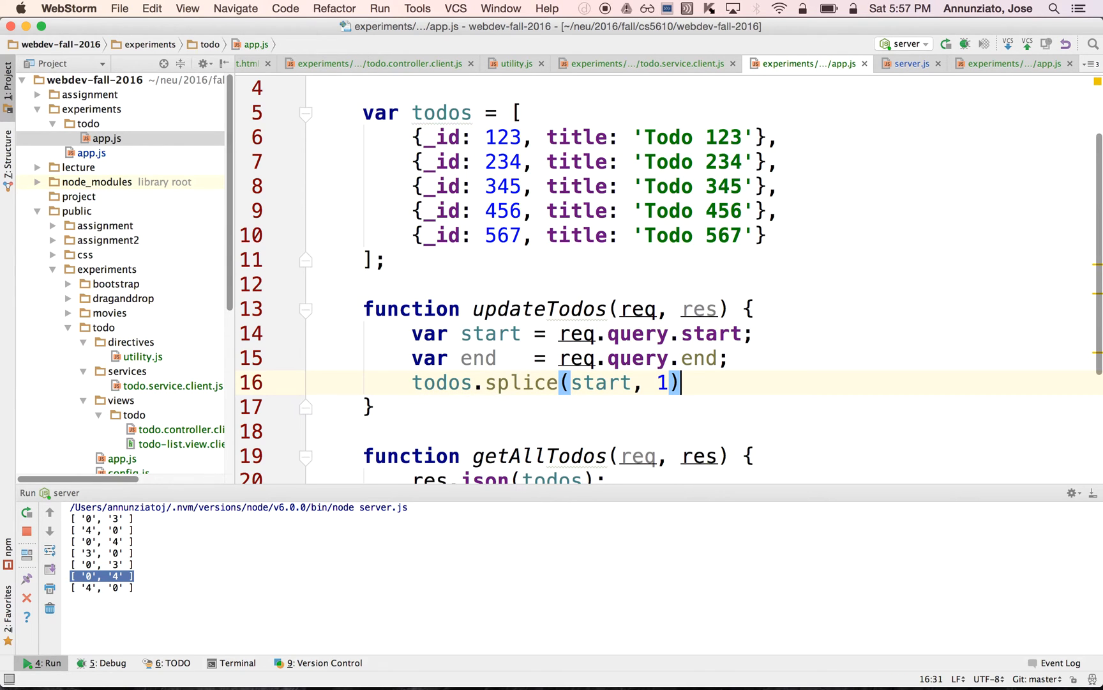
pyautogui.write('[0]')
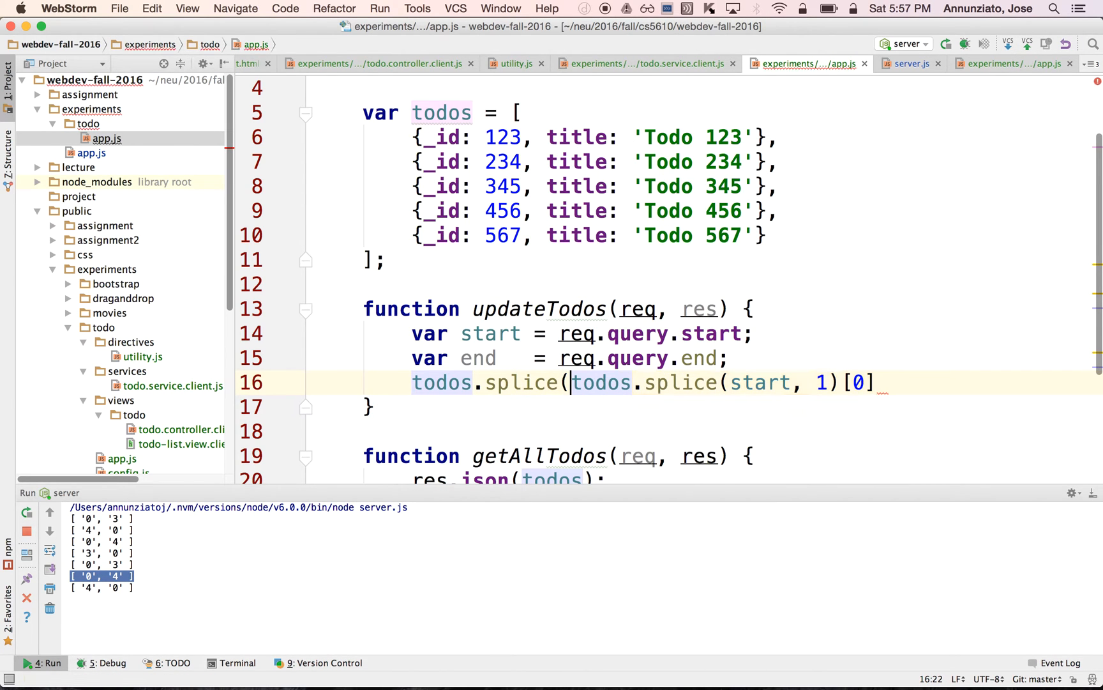
pyautogui.write('end, 0,')
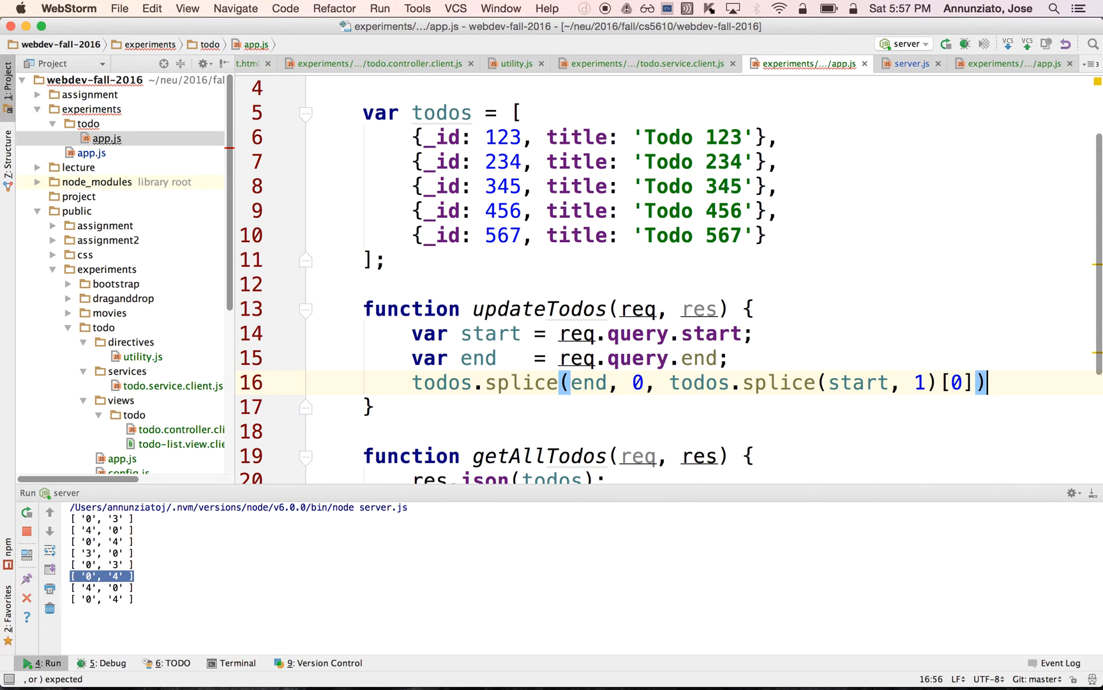
pyautogui.write(';')
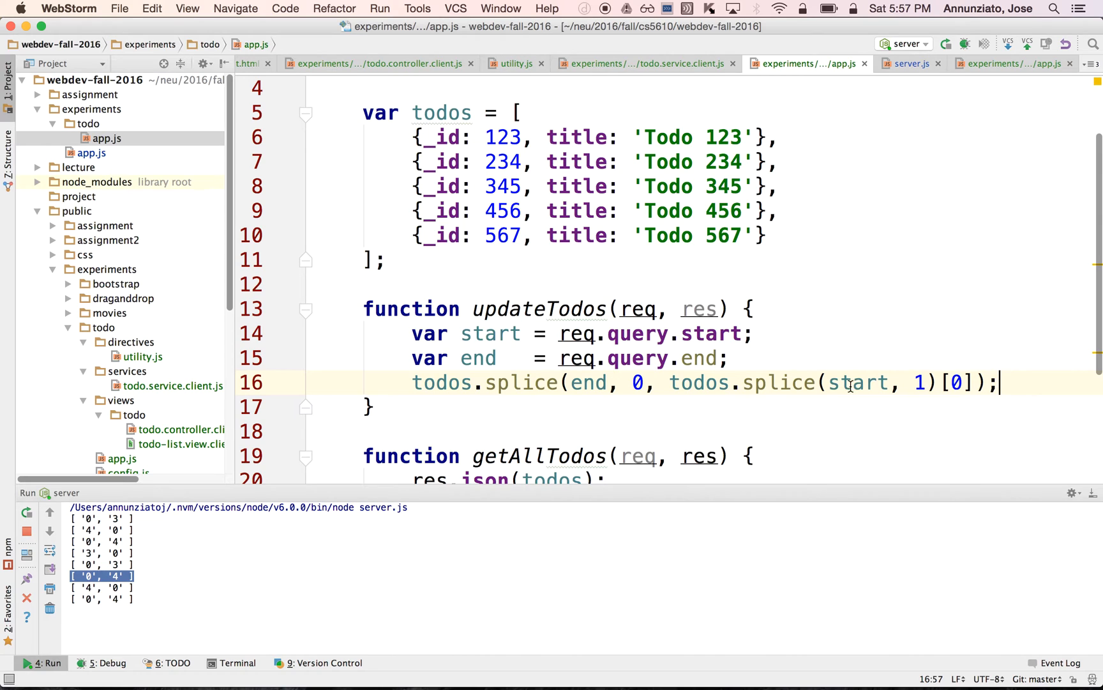
pyautogui.doubleClick(857, 381)
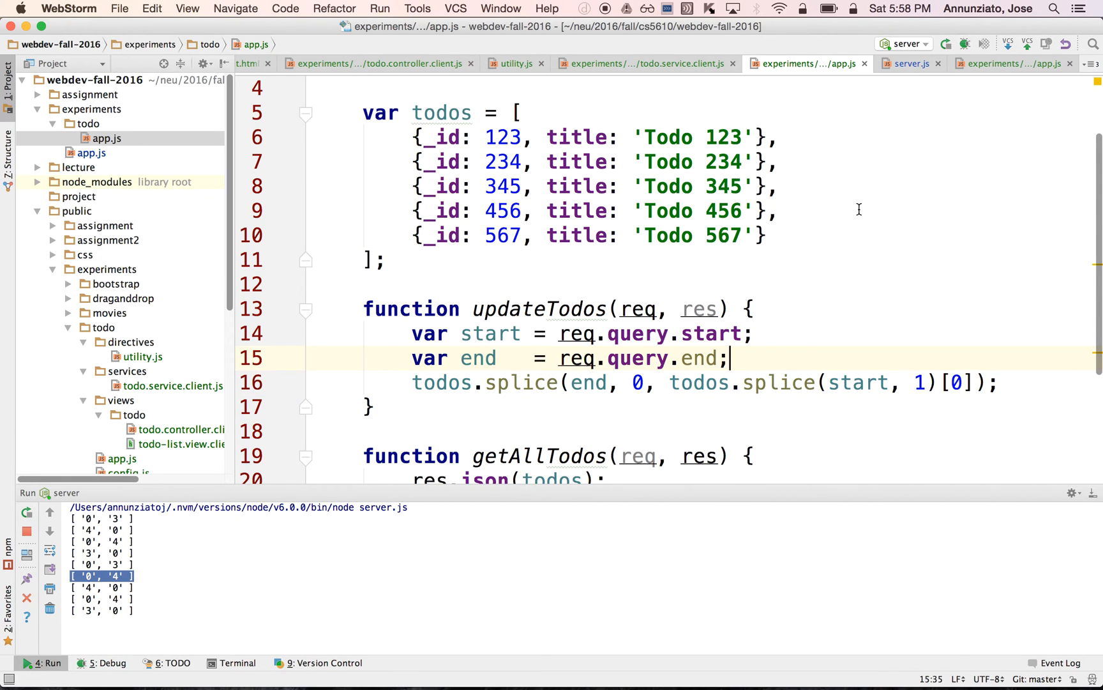
# Step: Drag Todo 567 to the top and Todo 456 to second place, reloading to confirm the order persists
pyautogui.click(946, 44)
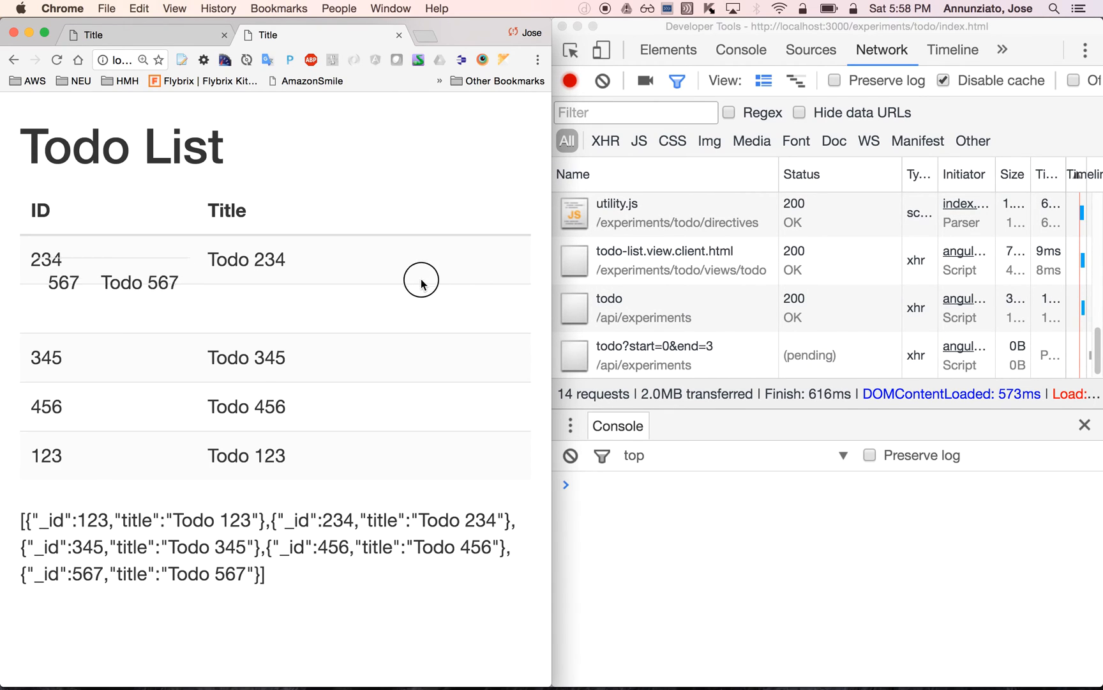
pyautogui.click(56, 60)
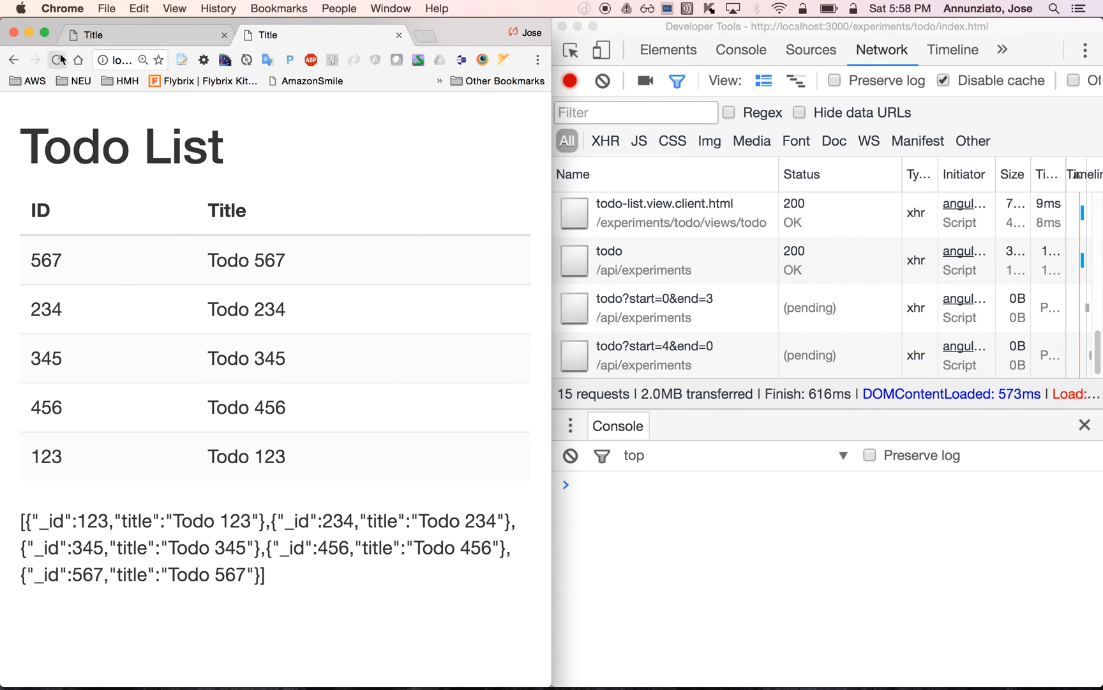
pyautogui.click(56, 60)
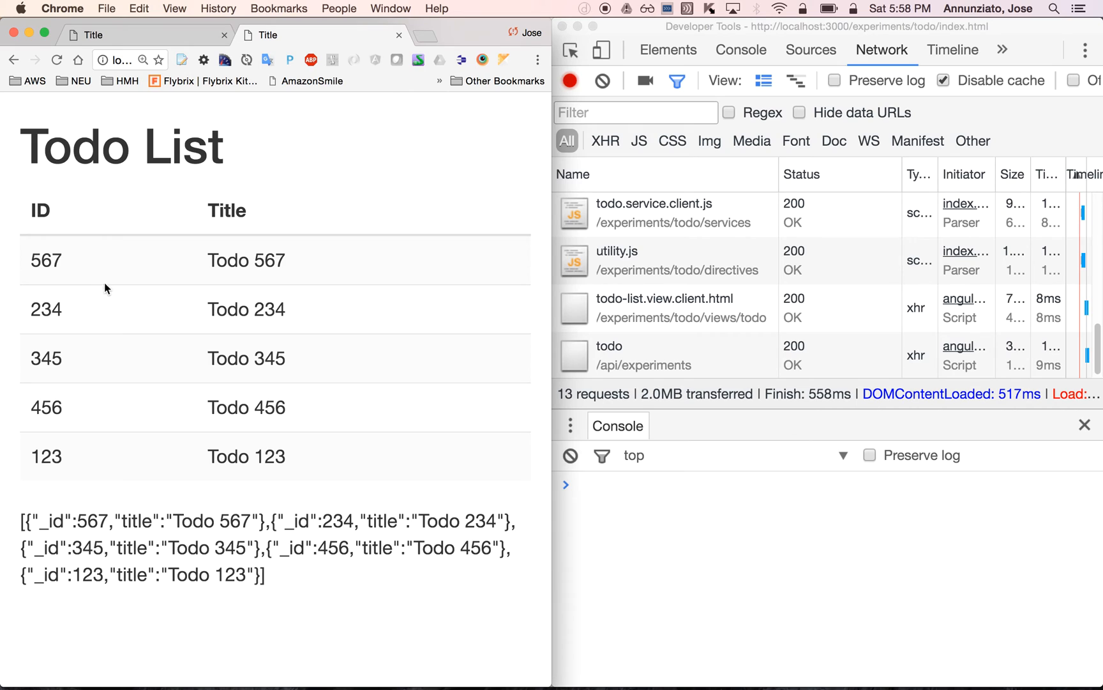
pyautogui.moveTo(190, 415)
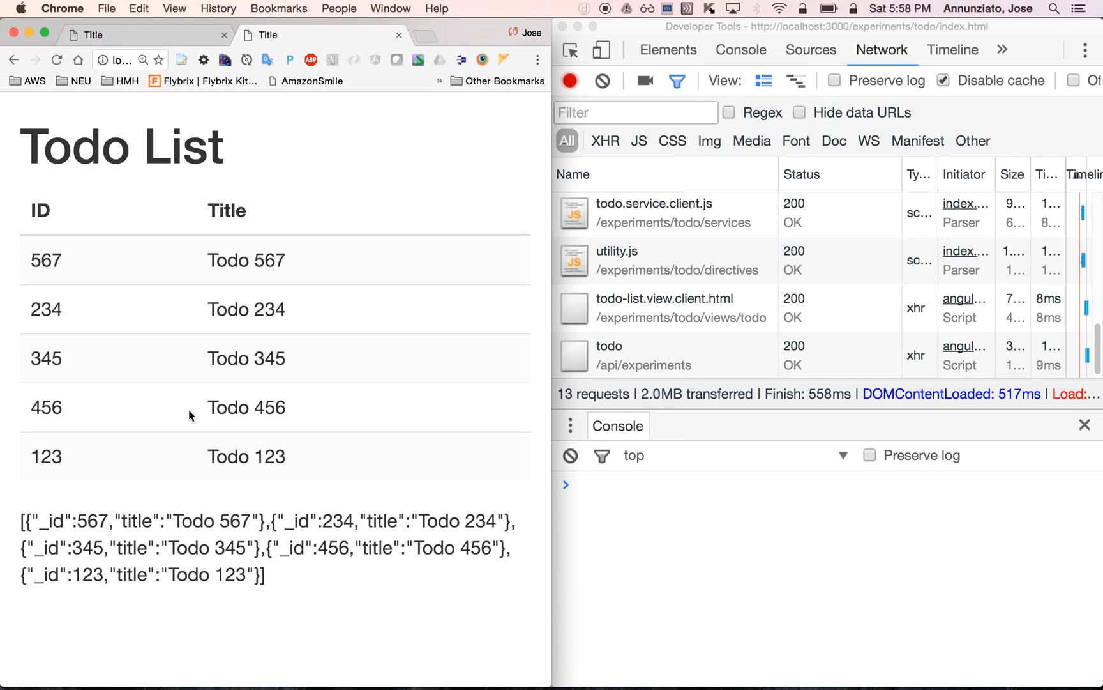
pyautogui.moveTo(350, 420)
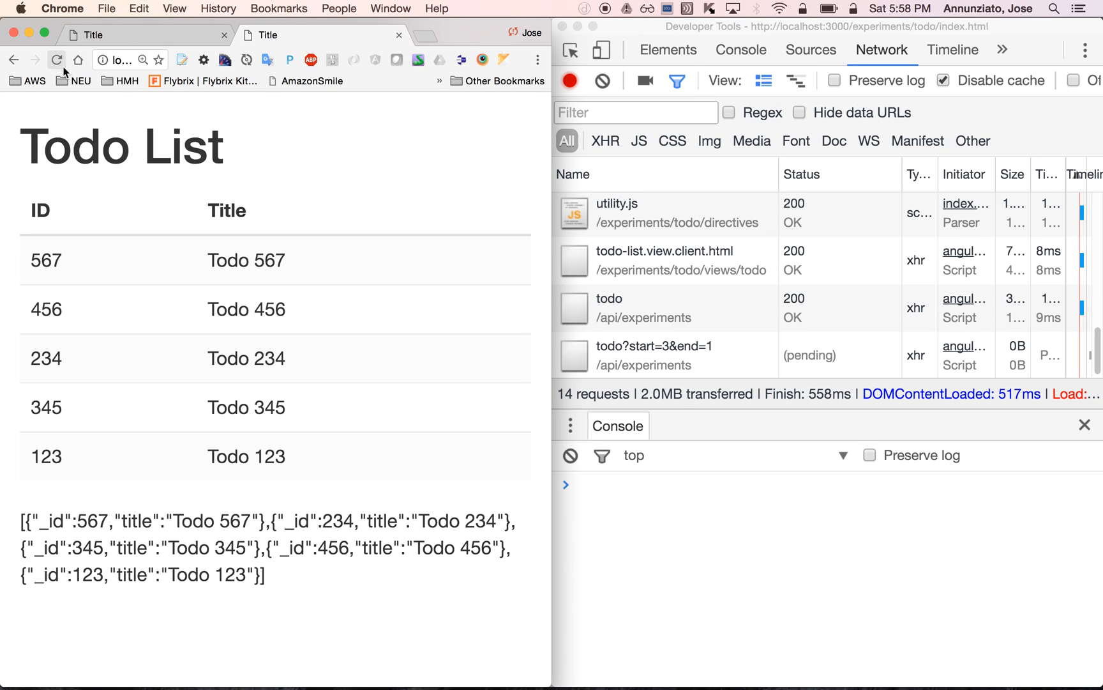
pyautogui.click(56, 60)
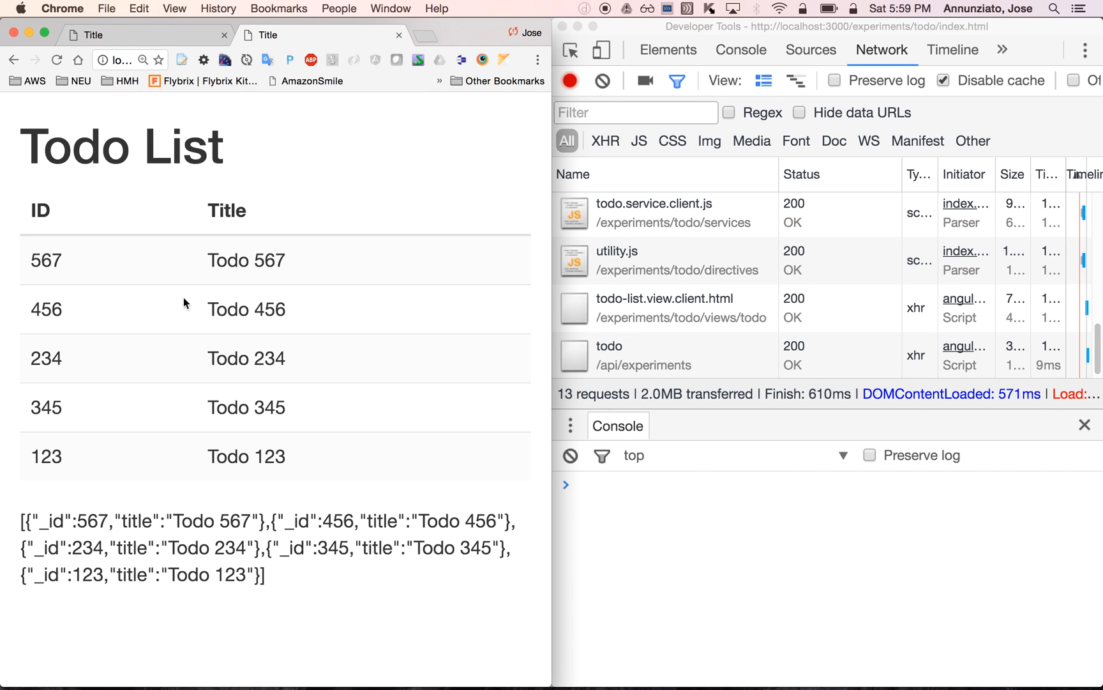
pyautogui.moveTo(411, 388)
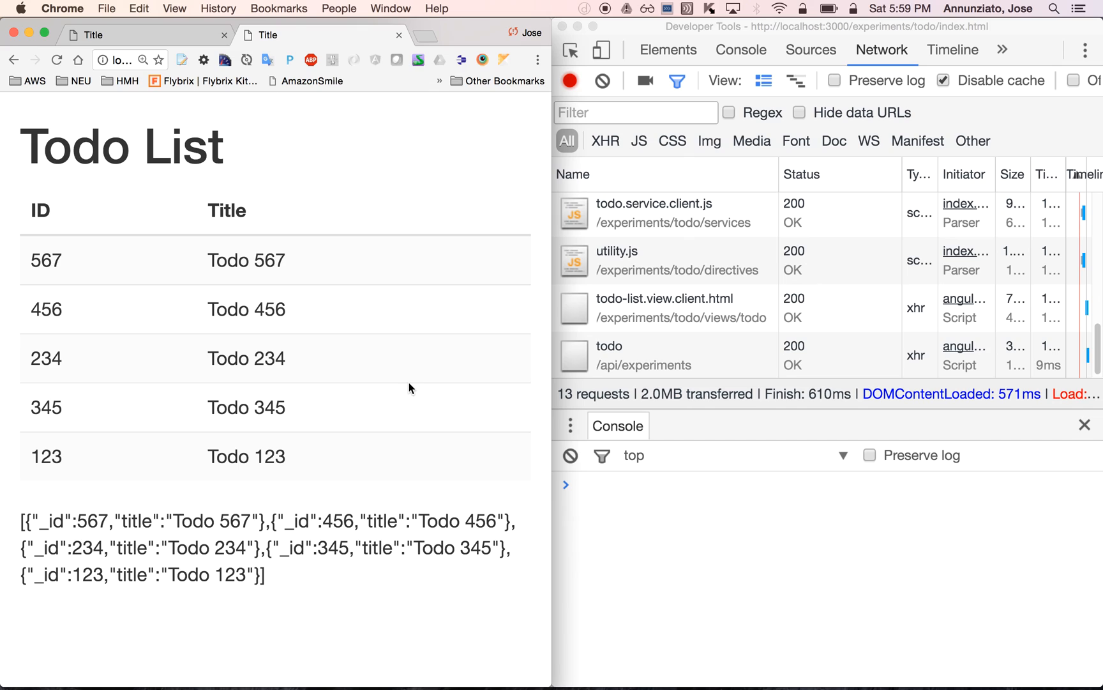
pyautogui.moveTo(605, 13)
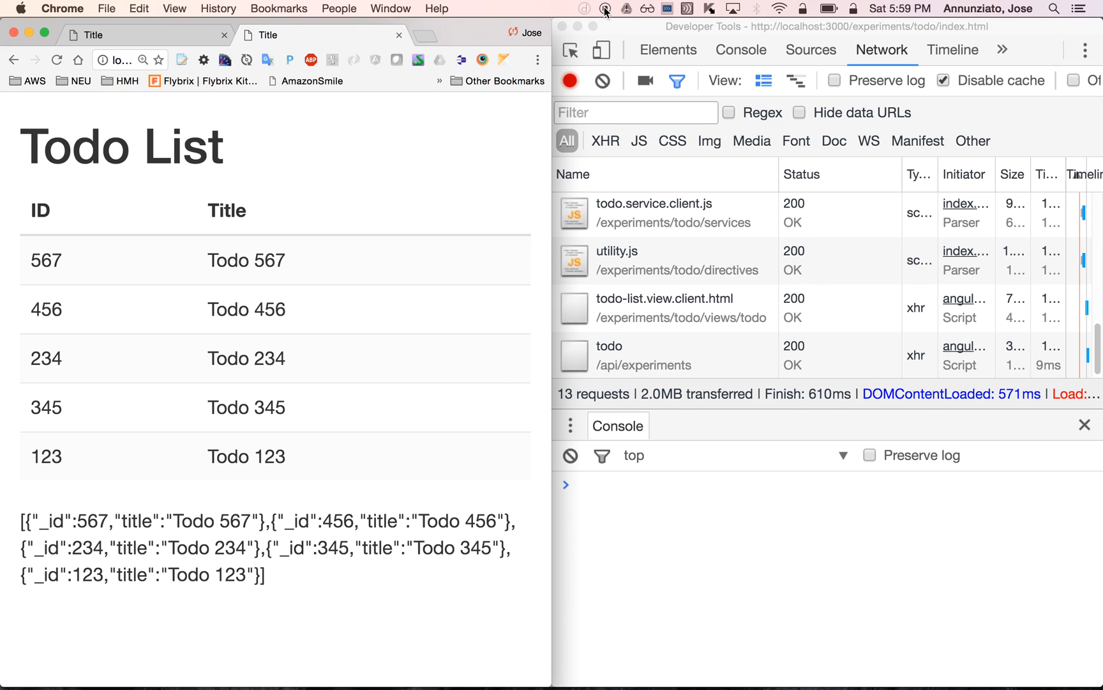